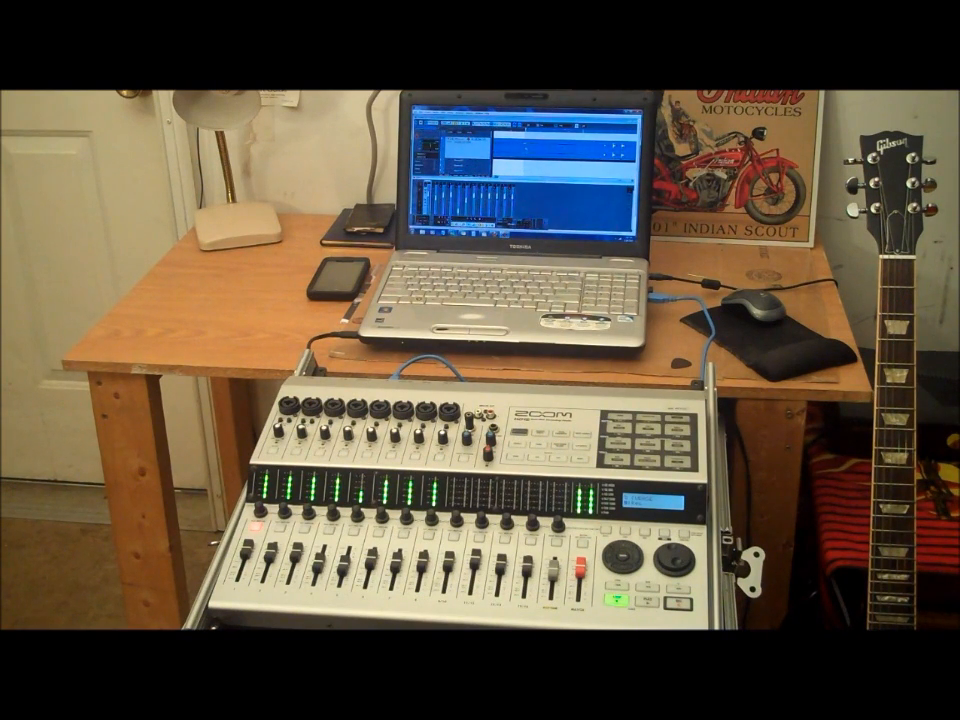
# Start playback of the multitrack session from the Zoom mixer's hardware Play button
pyautogui.click(628, 596)
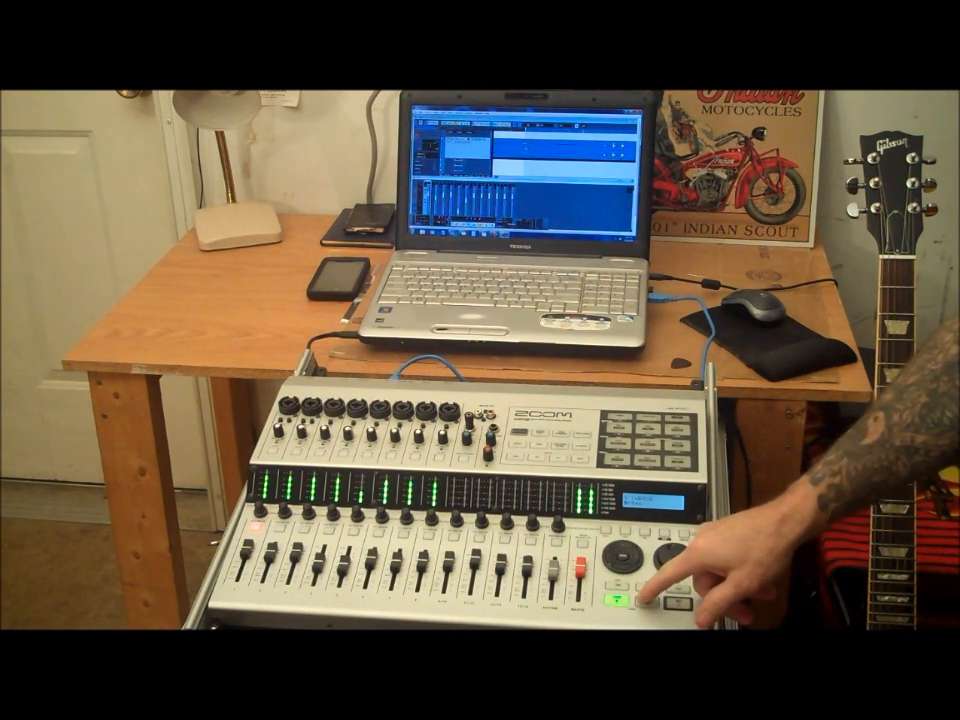